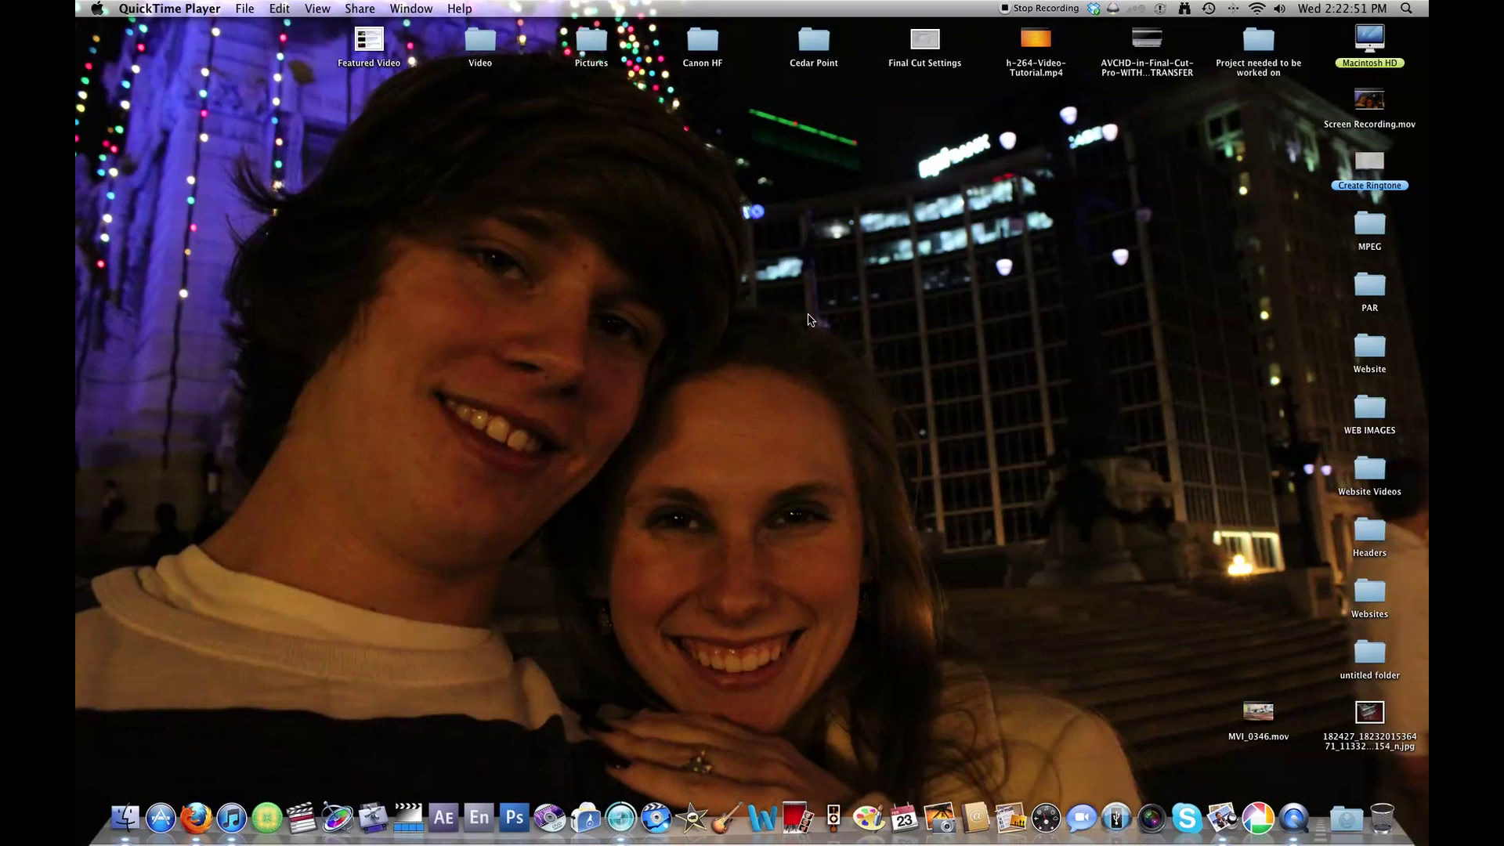
# - Browse Macintosh HD > T2i > Slow Motion and open MVI_0348.mov with Cinema Tools
pyautogui.doubleClick(1370, 37)
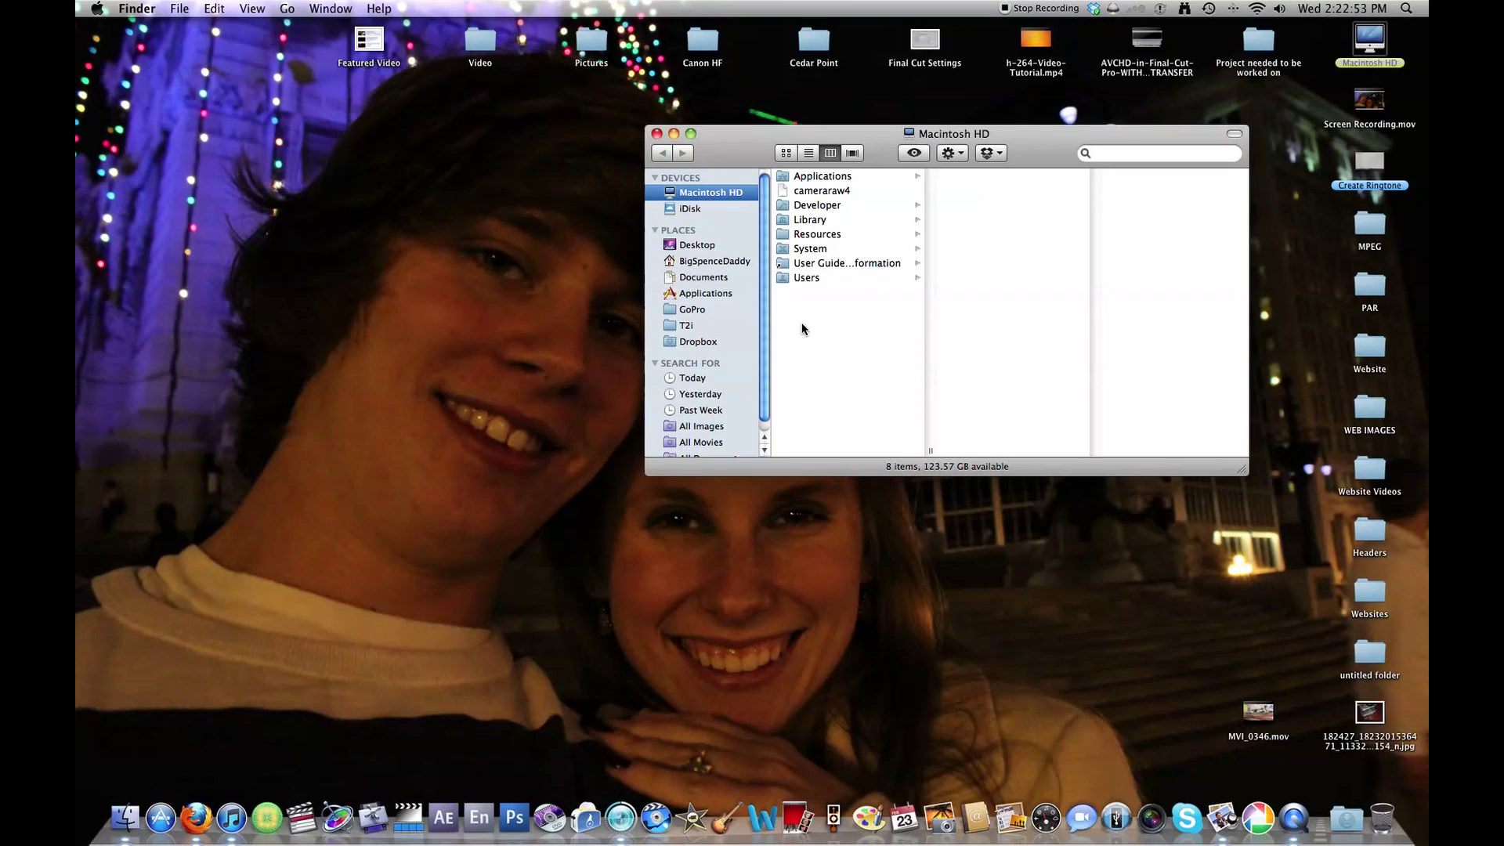
pyautogui.click(686, 326)
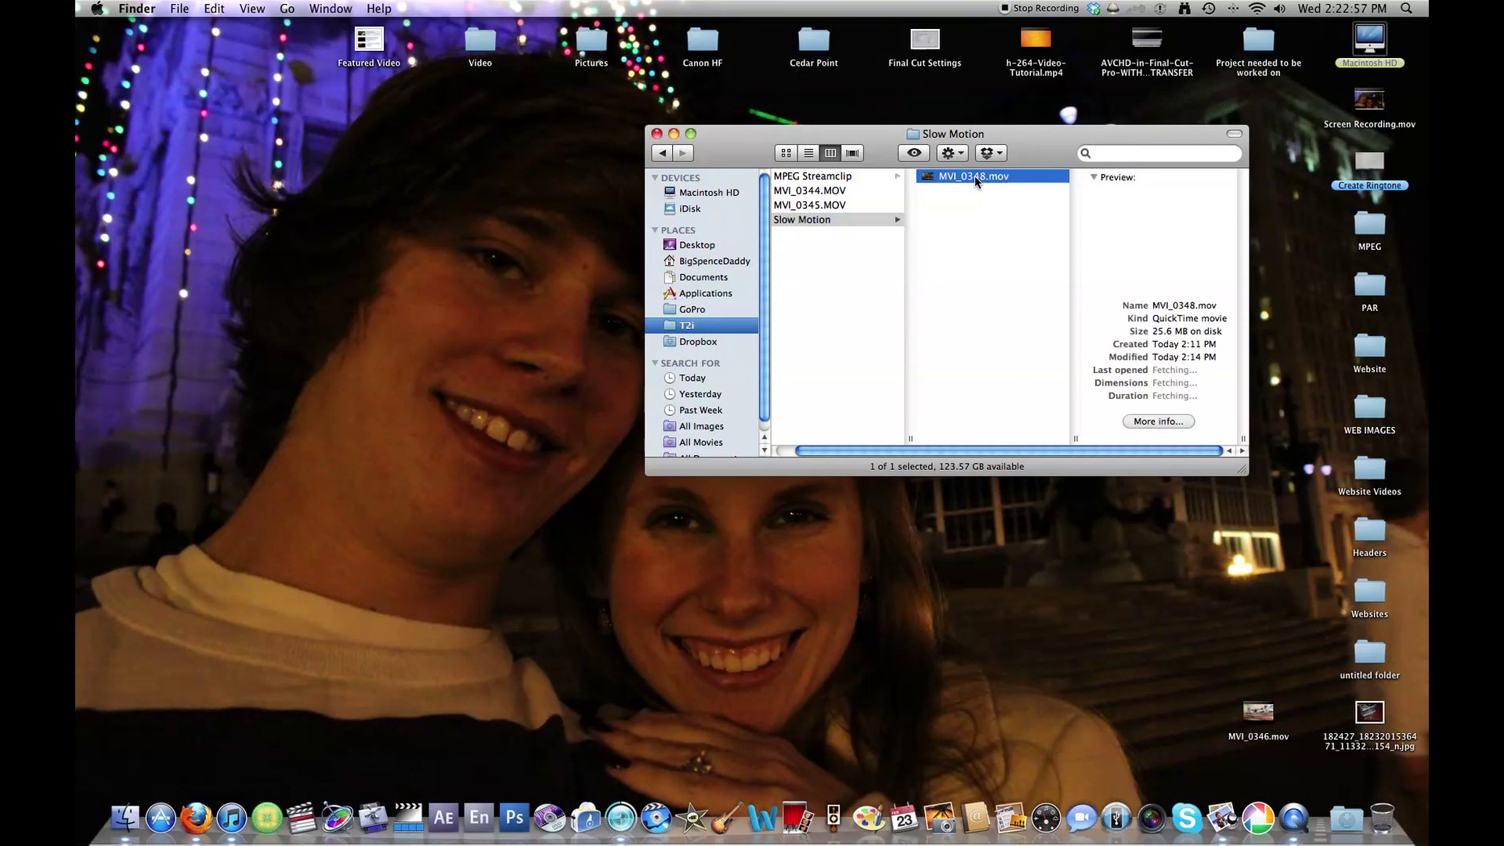
pyautogui.rightClick(973, 177)
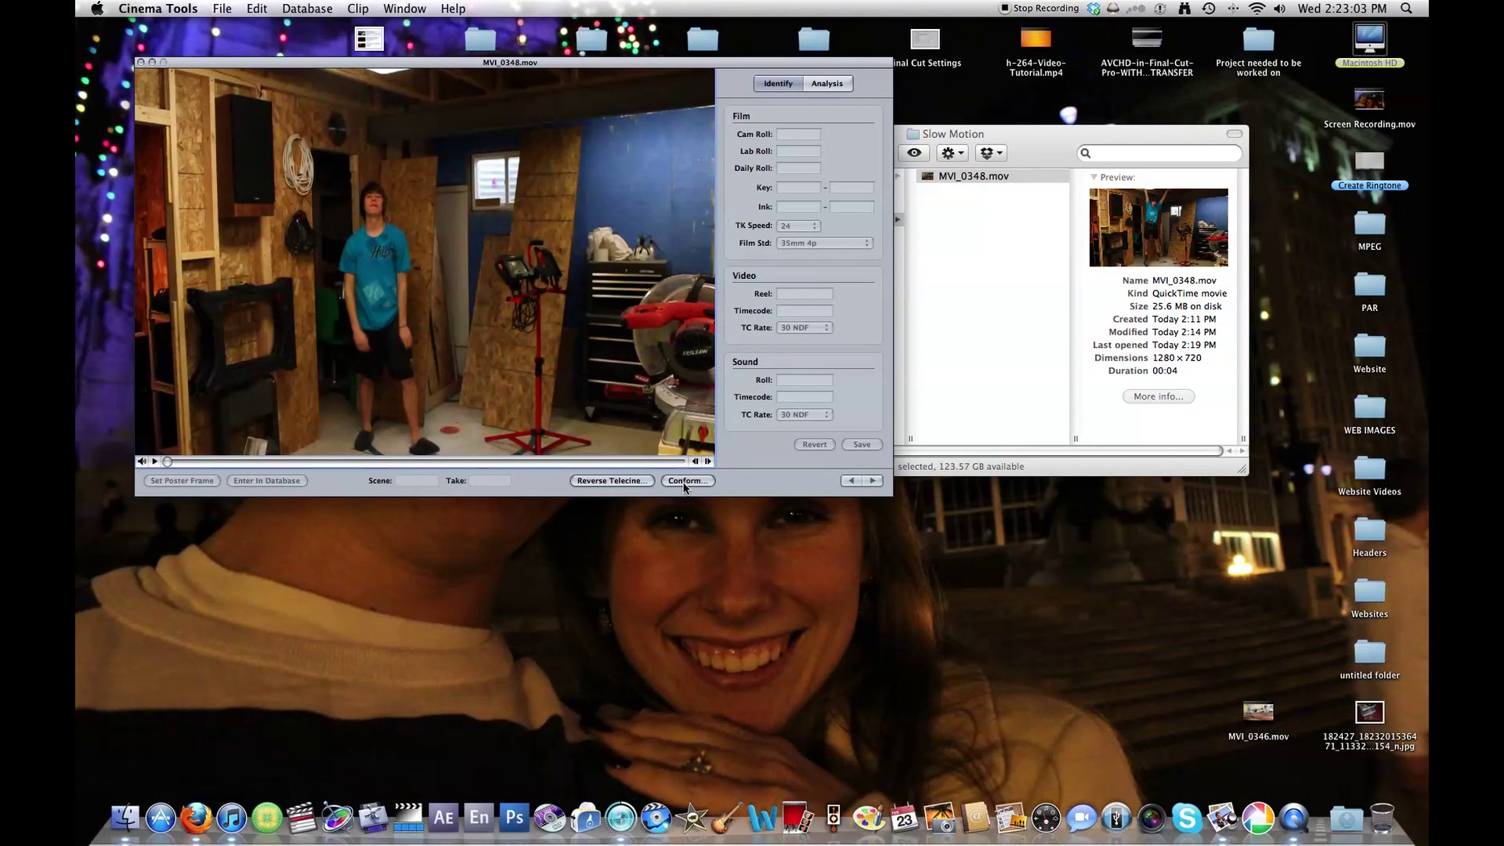
# - Conform MVI_0348.mov from 30 fps to 23.98 fps using the Conform command
pyautogui.click(688, 481)
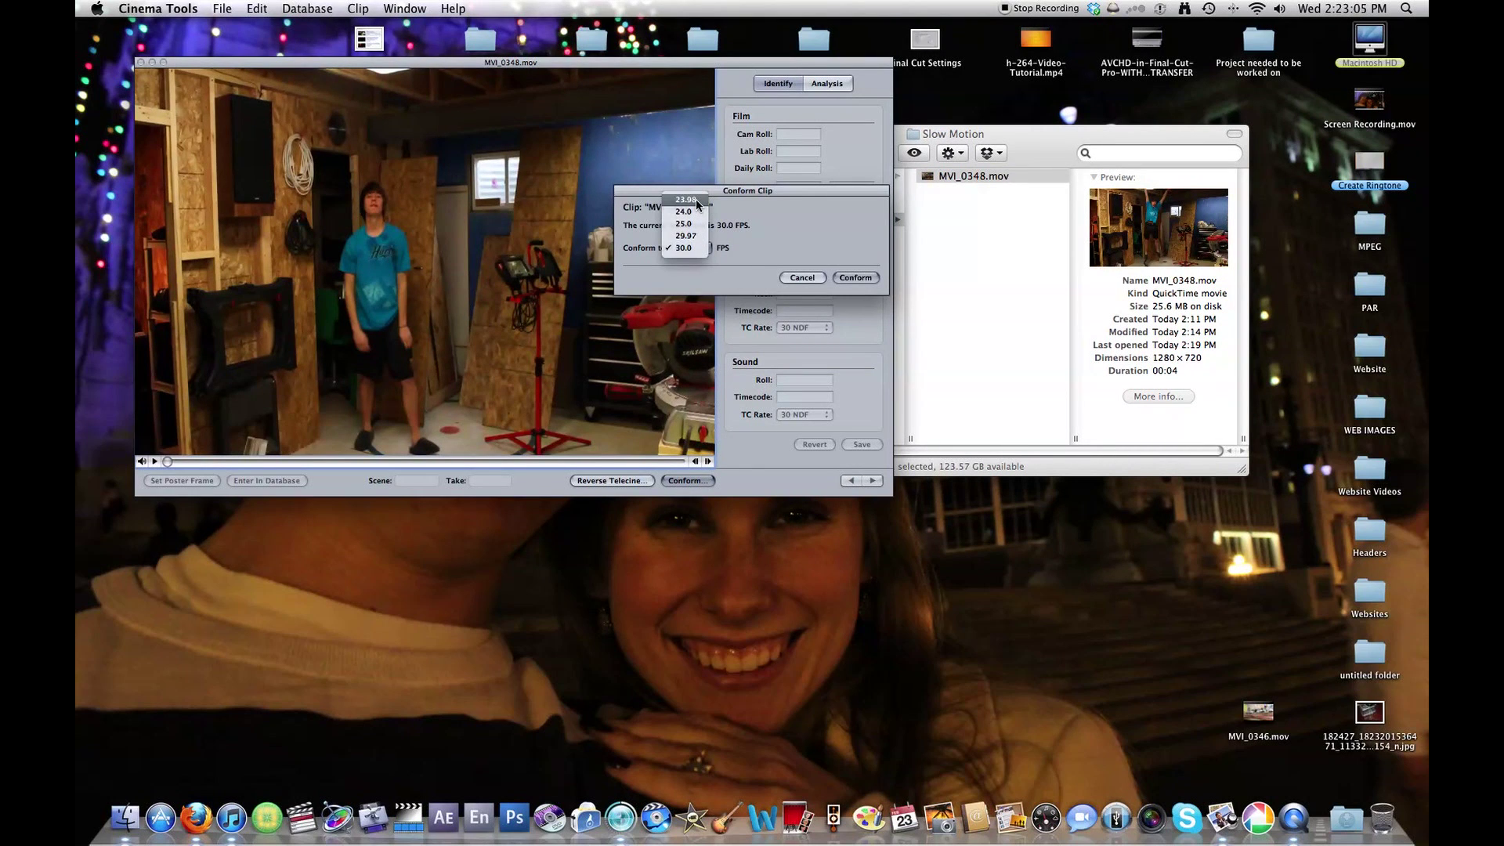
pyautogui.click(685, 199)
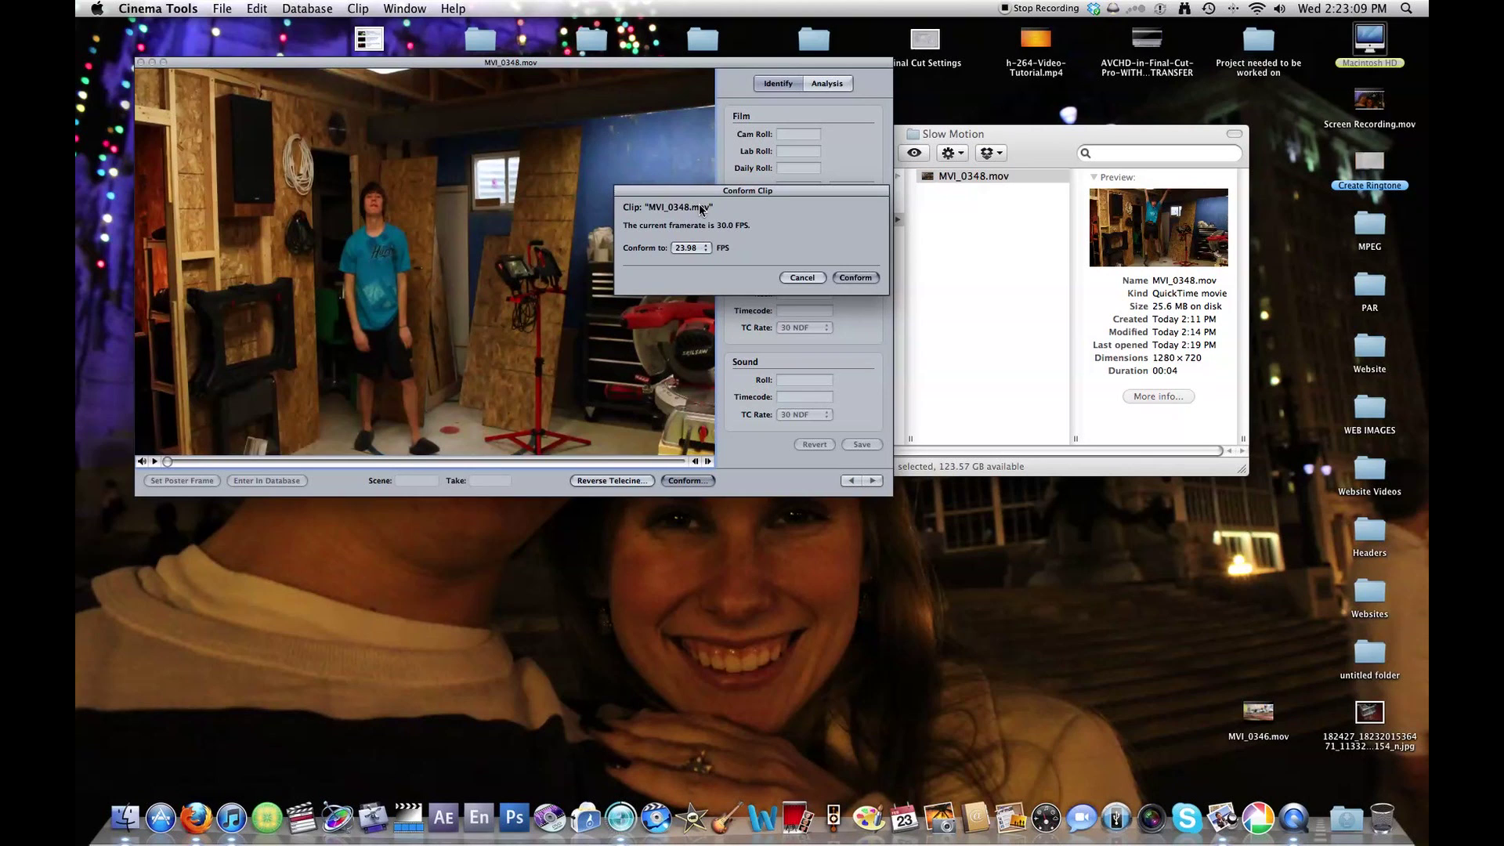
pyautogui.click(689, 248)
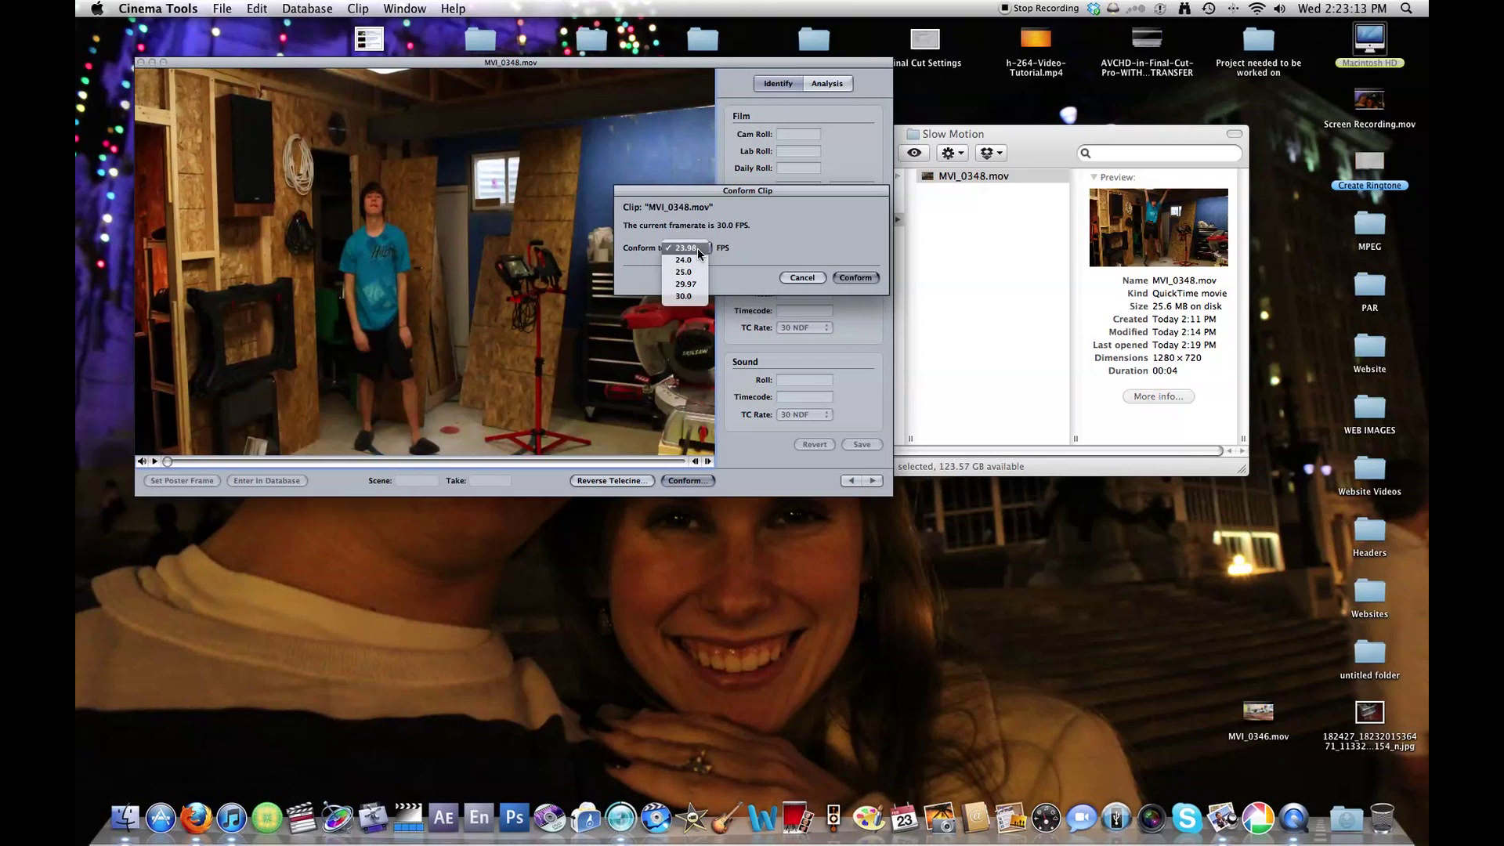
pyautogui.click(685, 248)
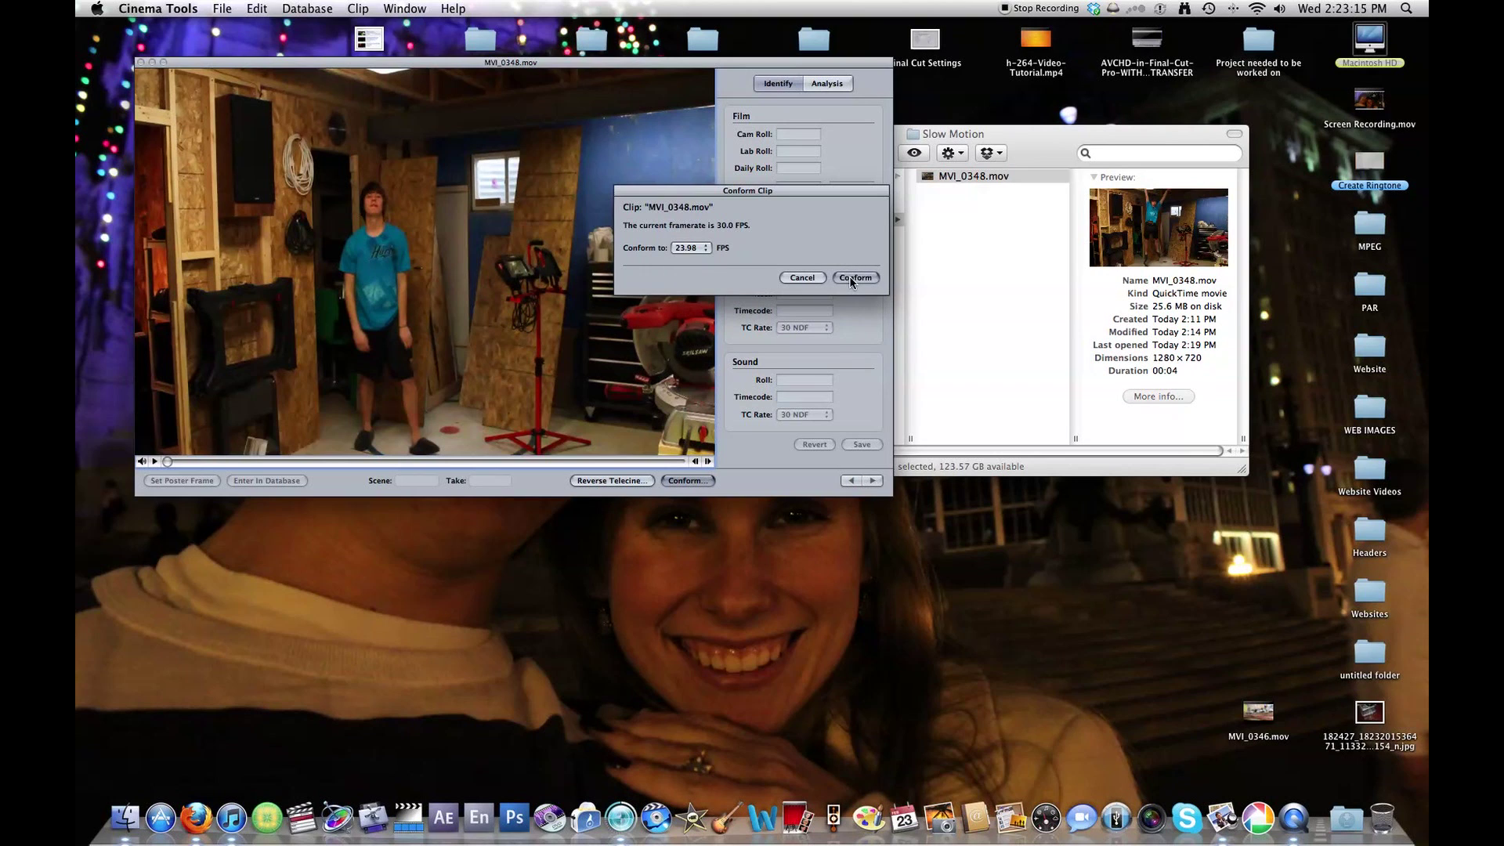
pyautogui.click(855, 277)
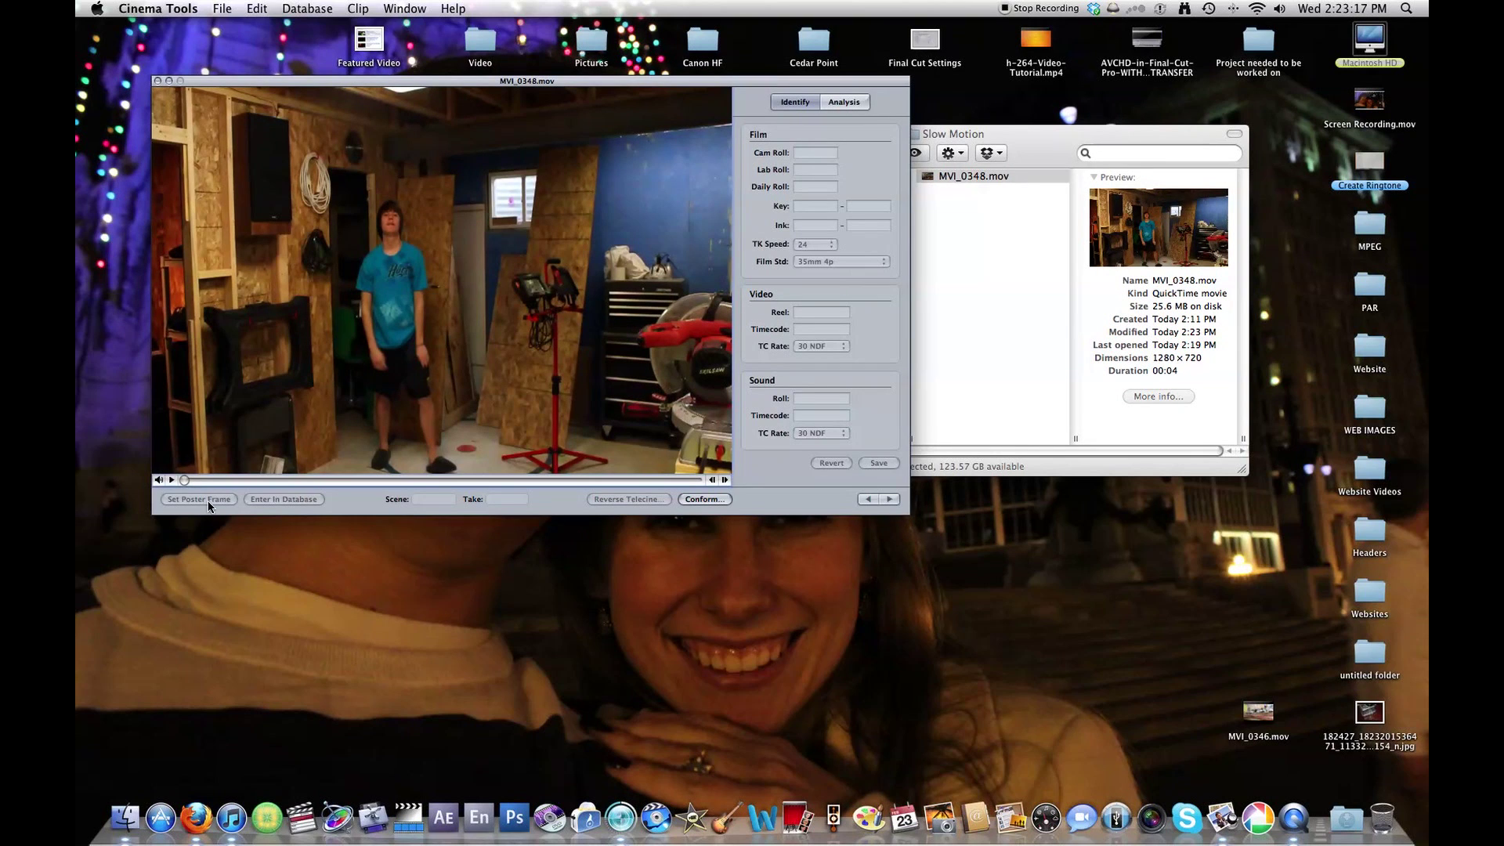